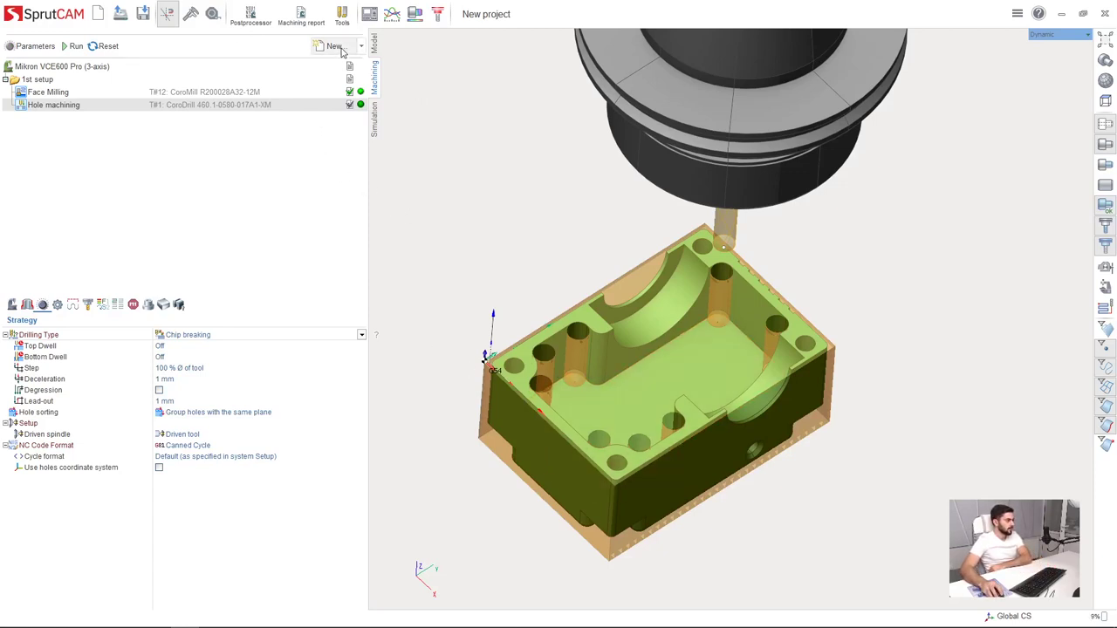
# Step: Create a new Roughing waterline operation from the Roughing group of the New operation dialog
pyautogui.click(332, 46)
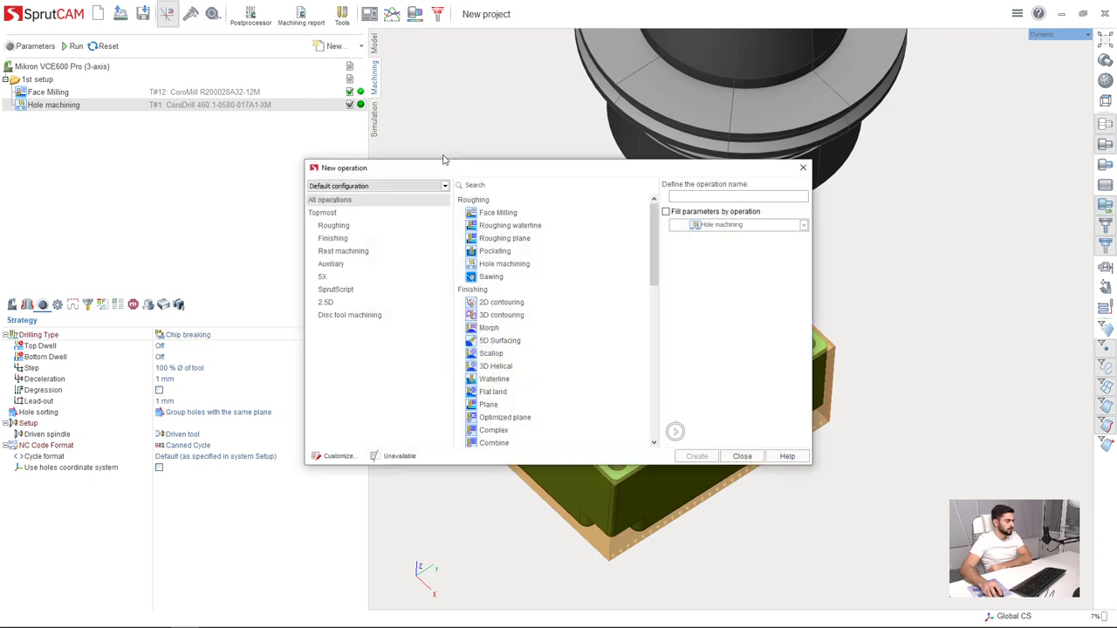
pyautogui.click(509, 225)
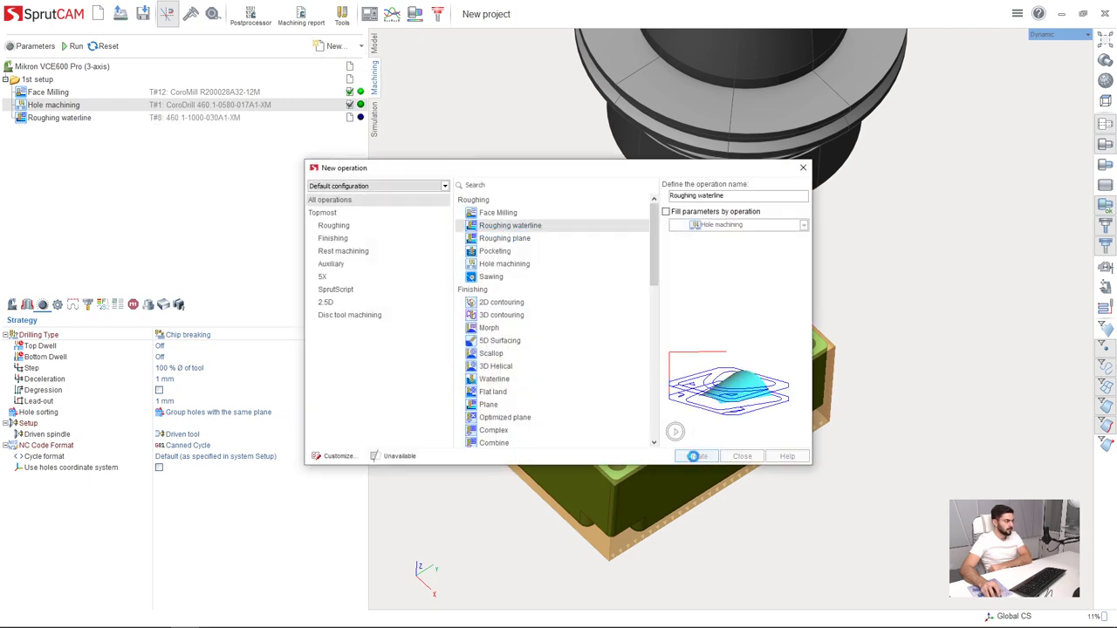
pyautogui.click(694, 456)
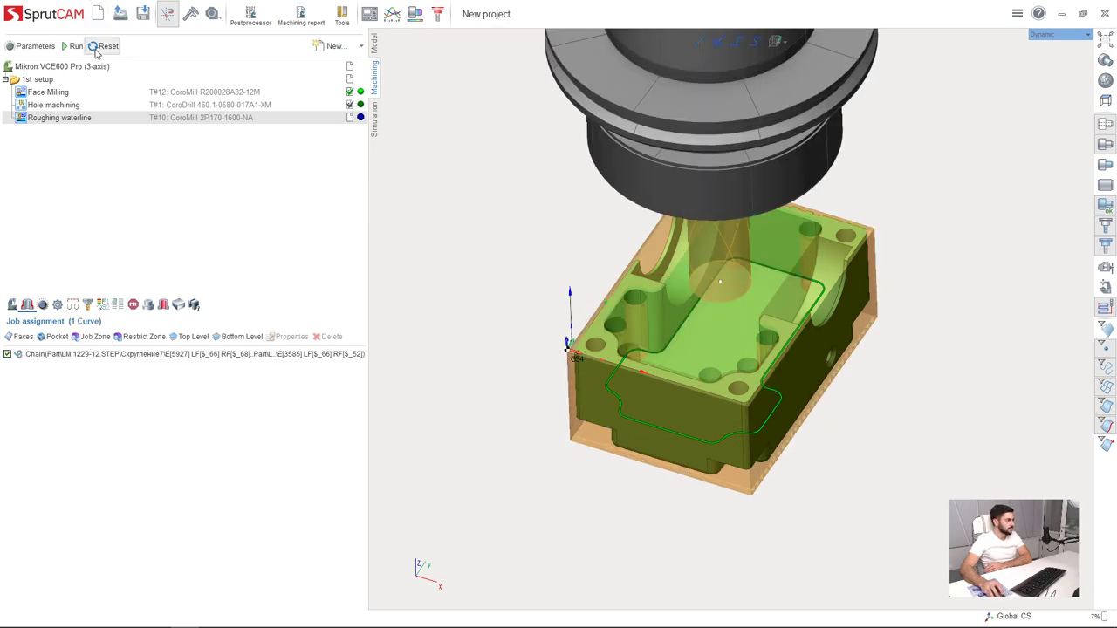
# Step: Run the calculation to generate the roughing waterline toolpath inside the pocket contour
pyautogui.click(75, 45)
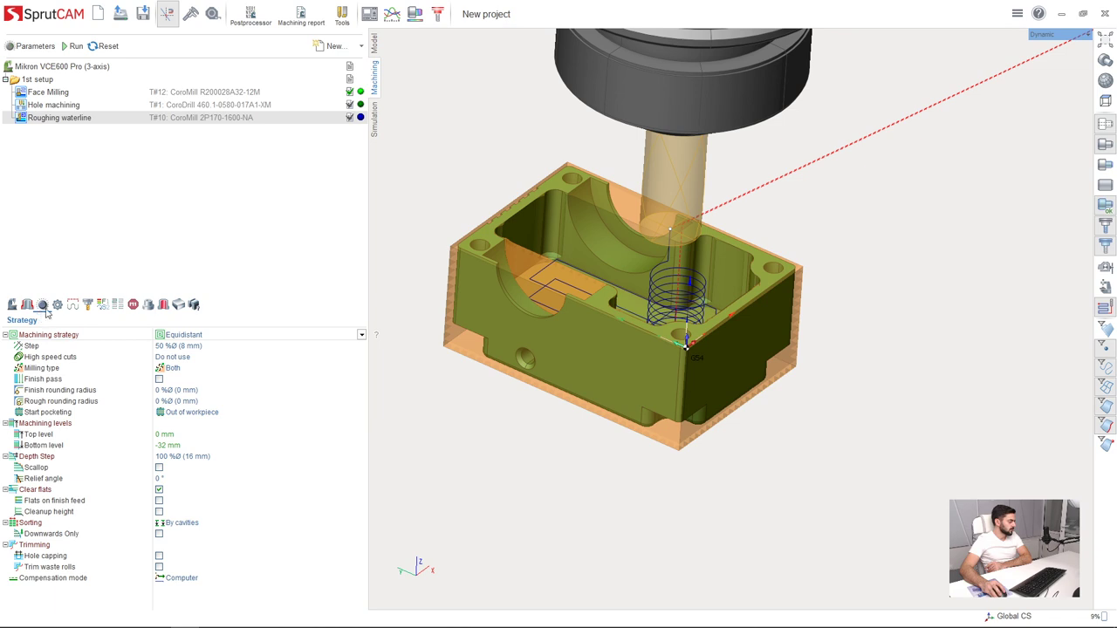
pyautogui.moveTo(35, 232)
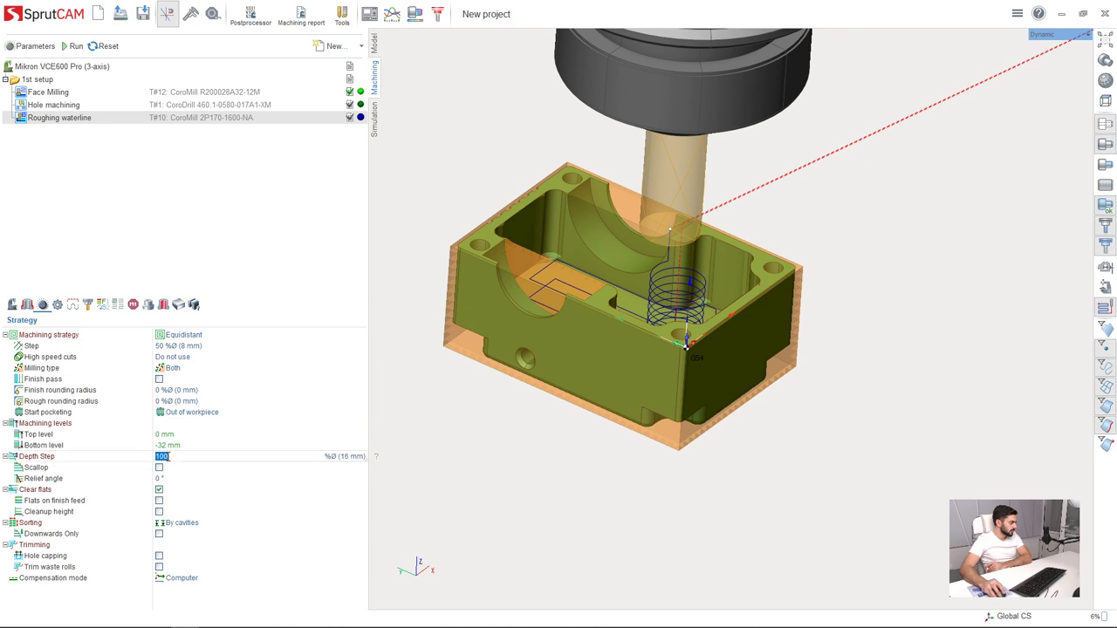
# Step: Choose a different Depth Step option for the roughing waterline strategy
pyautogui.click(358, 456)
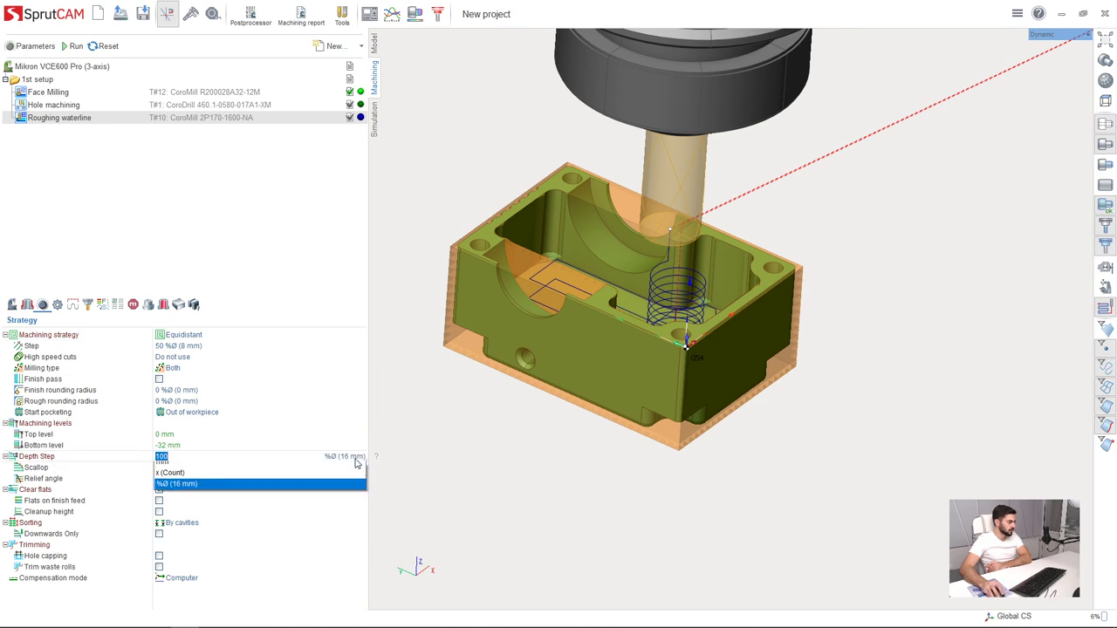
pyautogui.click(171, 471)
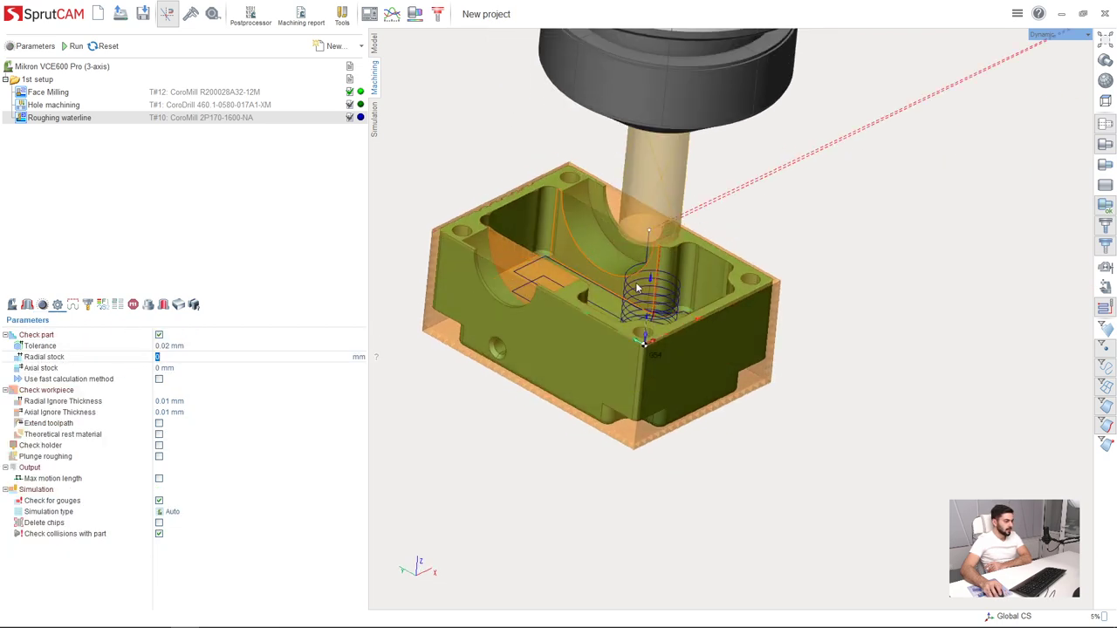
# Step: Zoom into the pocket to inspect the helical entry toolpath beside the part walls
pyautogui.scroll(-3)
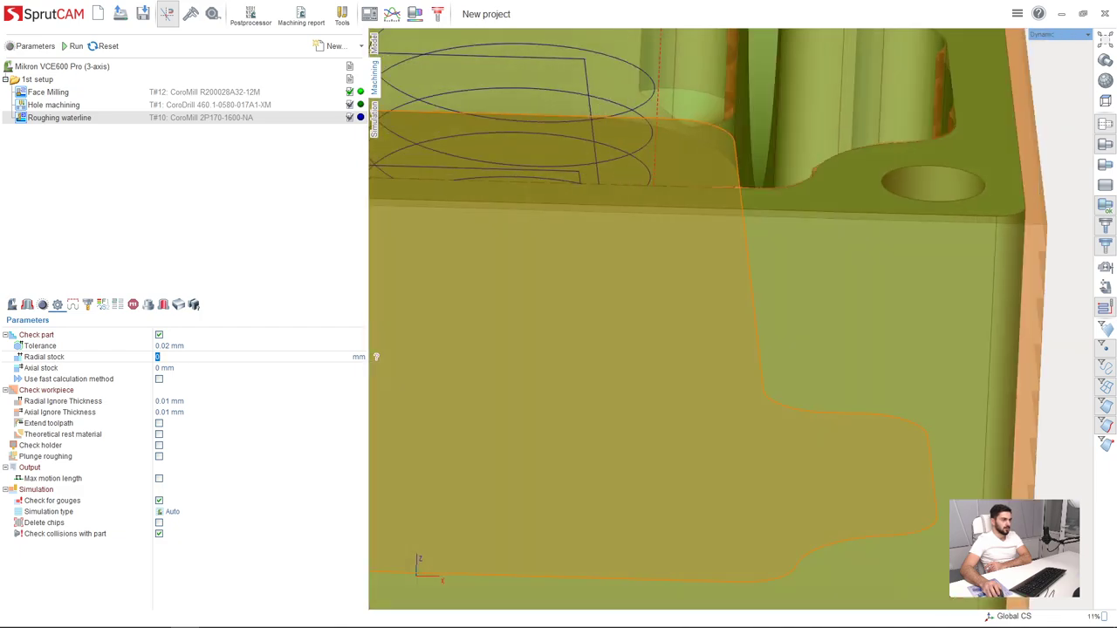
pyautogui.scroll(-3)
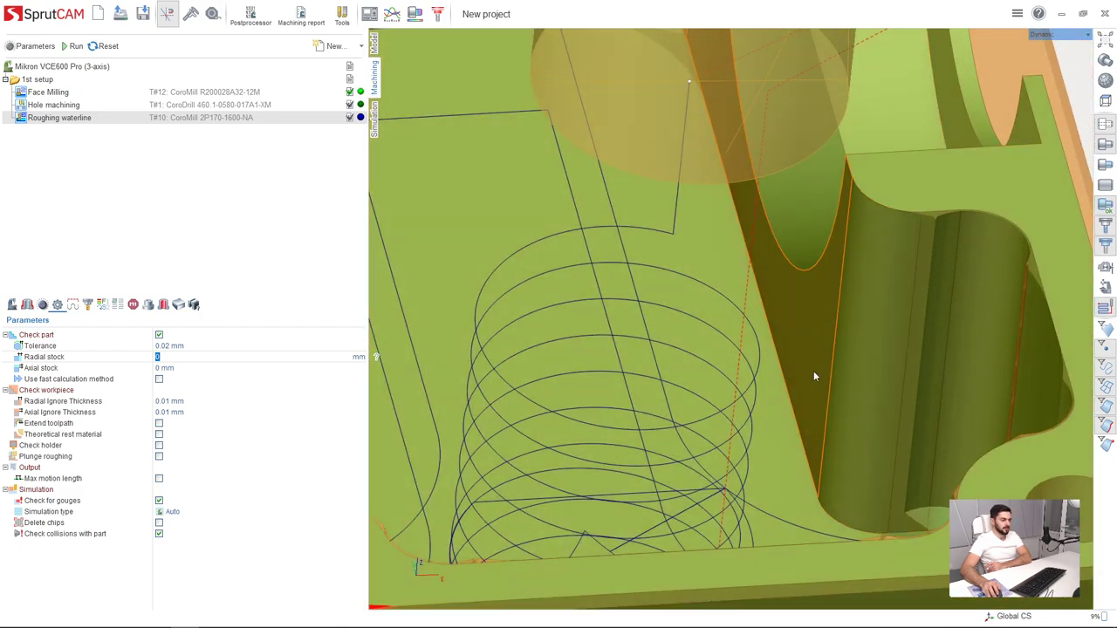